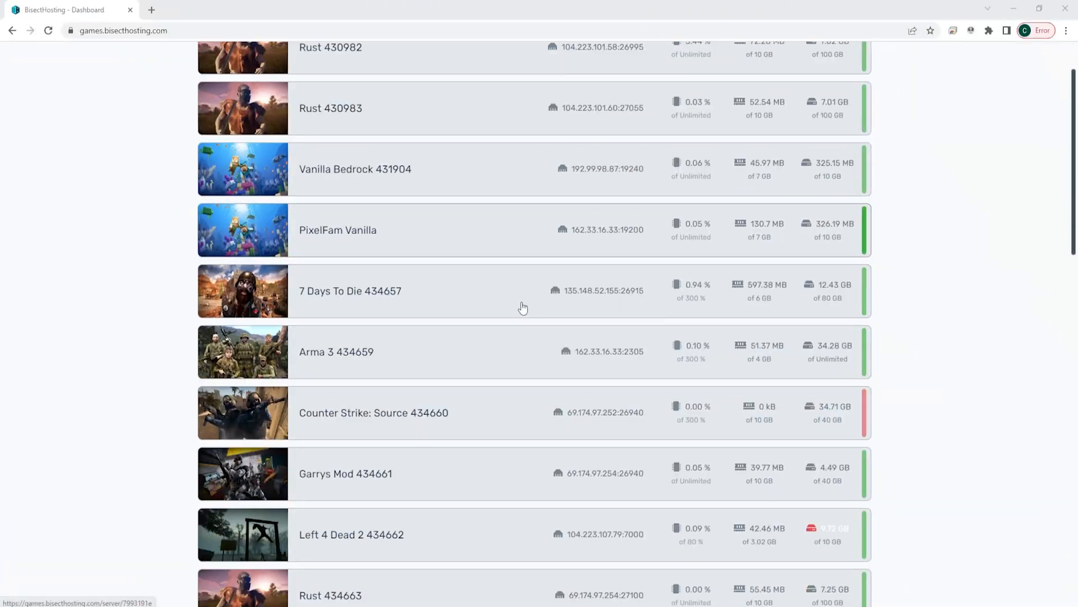
# Step: Open the V Rising 444729 server page, then stop and kill it so it goes offline
pyautogui.scroll(-3)
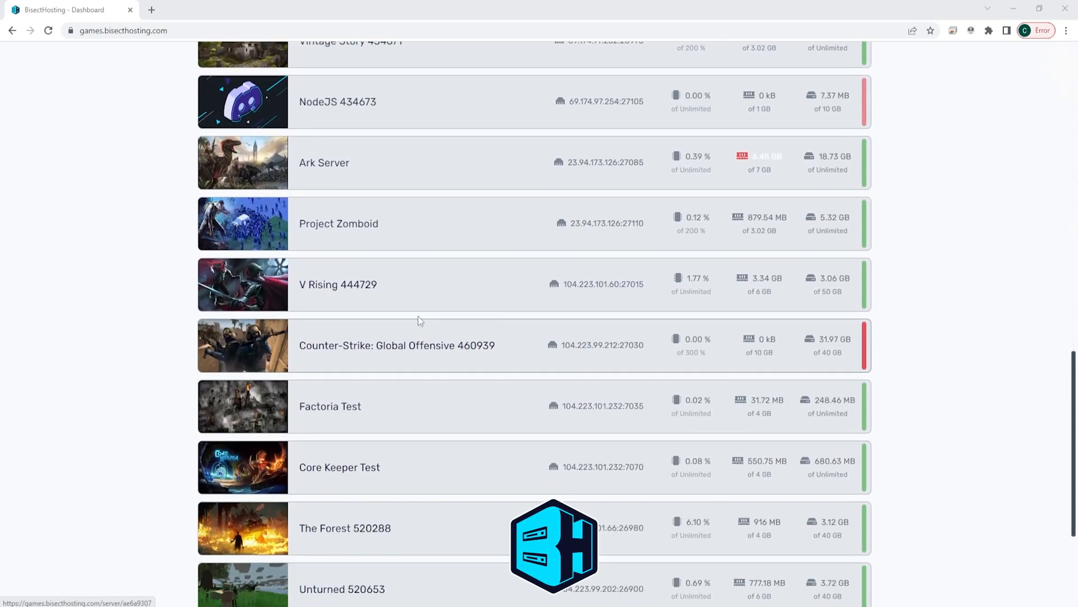
pyautogui.click(337, 285)
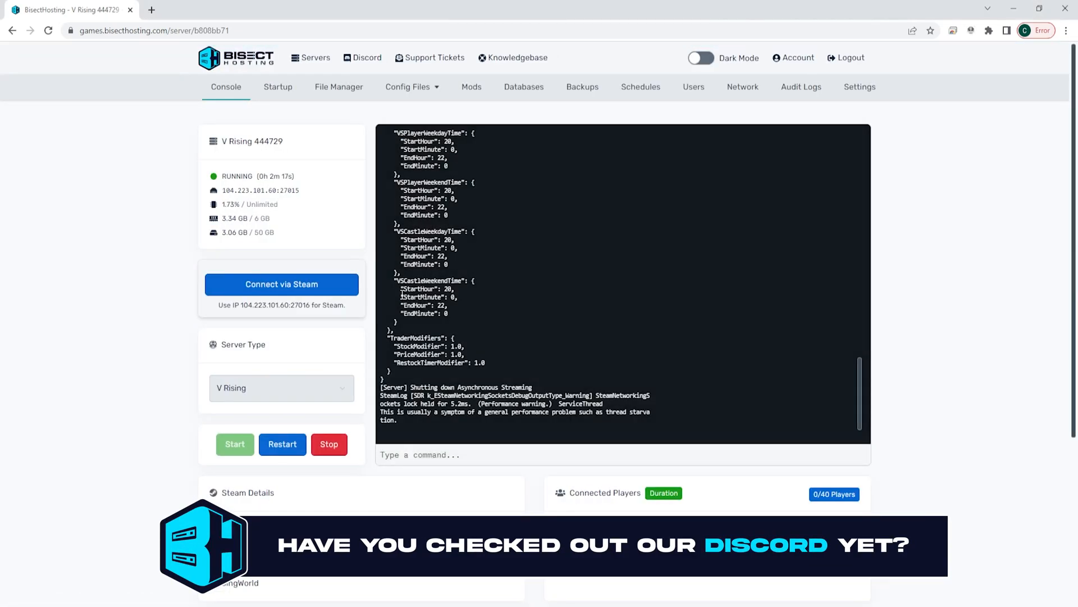
pyautogui.click(328, 444)
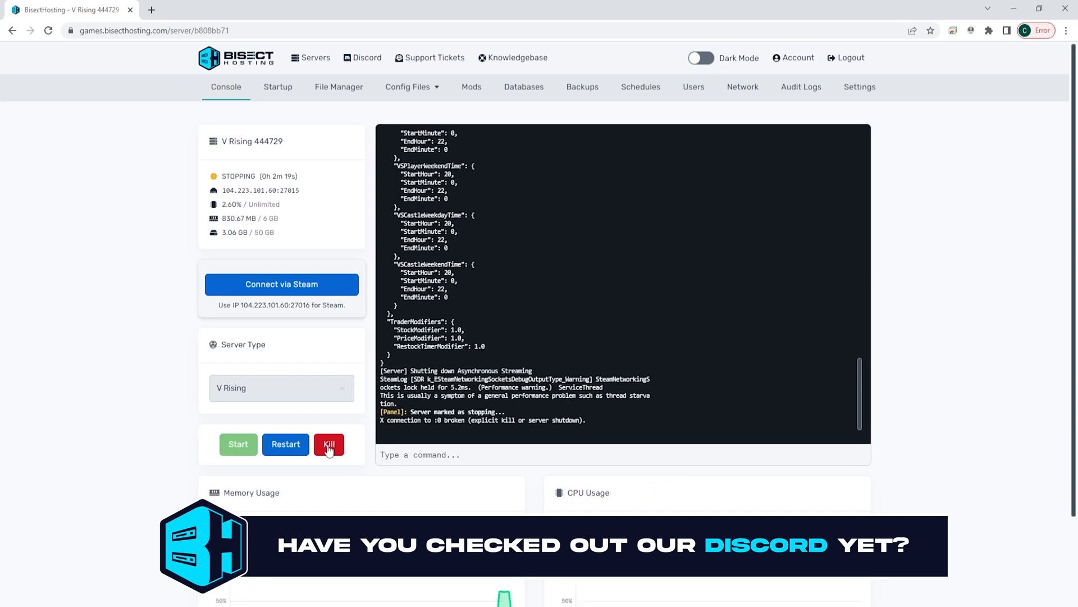
pyautogui.click(328, 444)
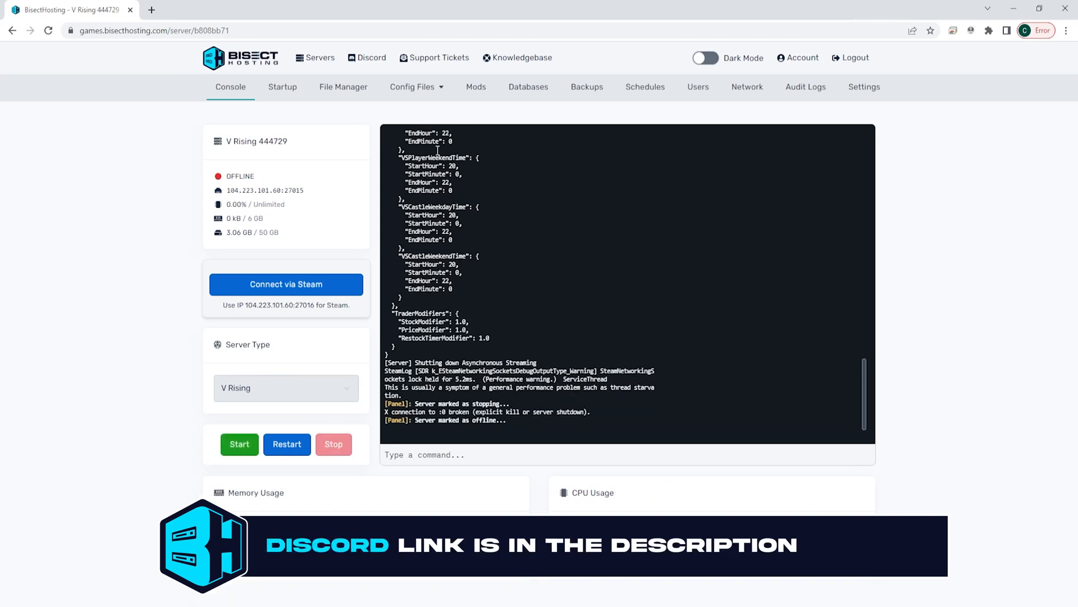
pyautogui.click(282, 87)
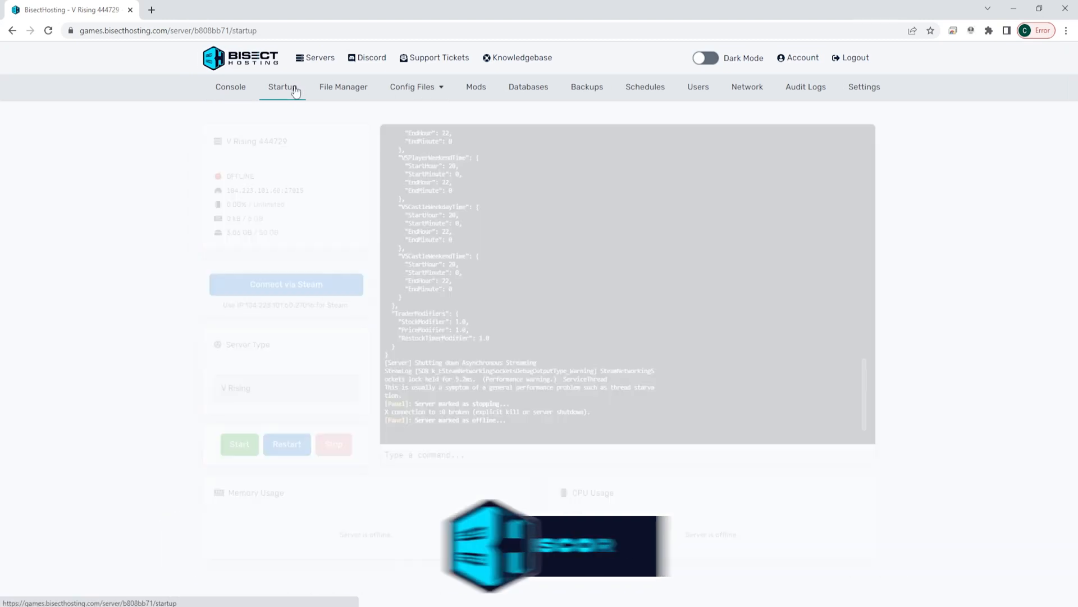
pyautogui.scroll(-3)
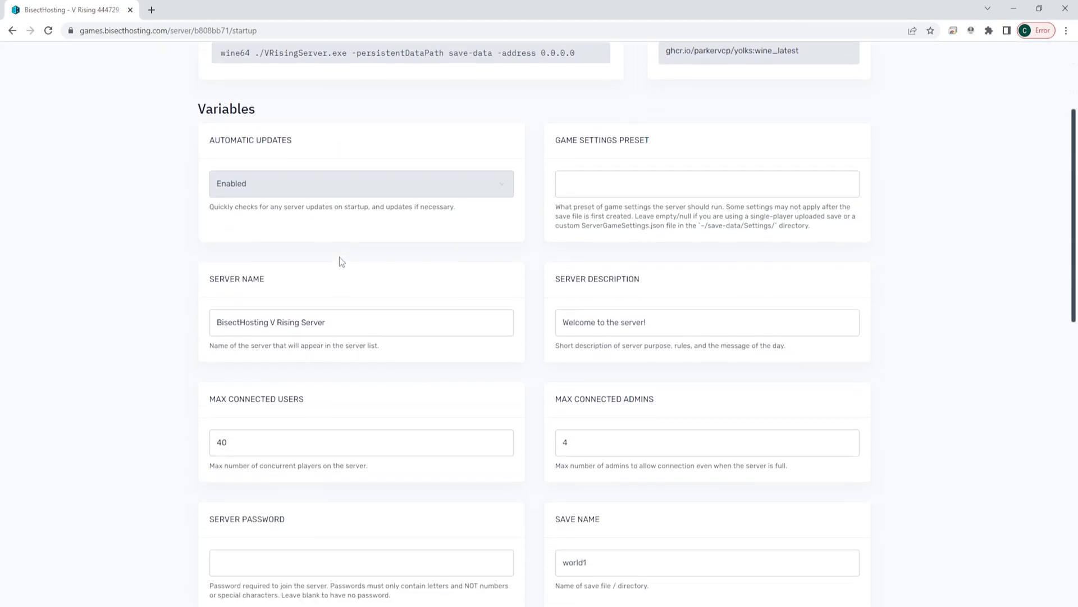
pyautogui.scroll(-3)
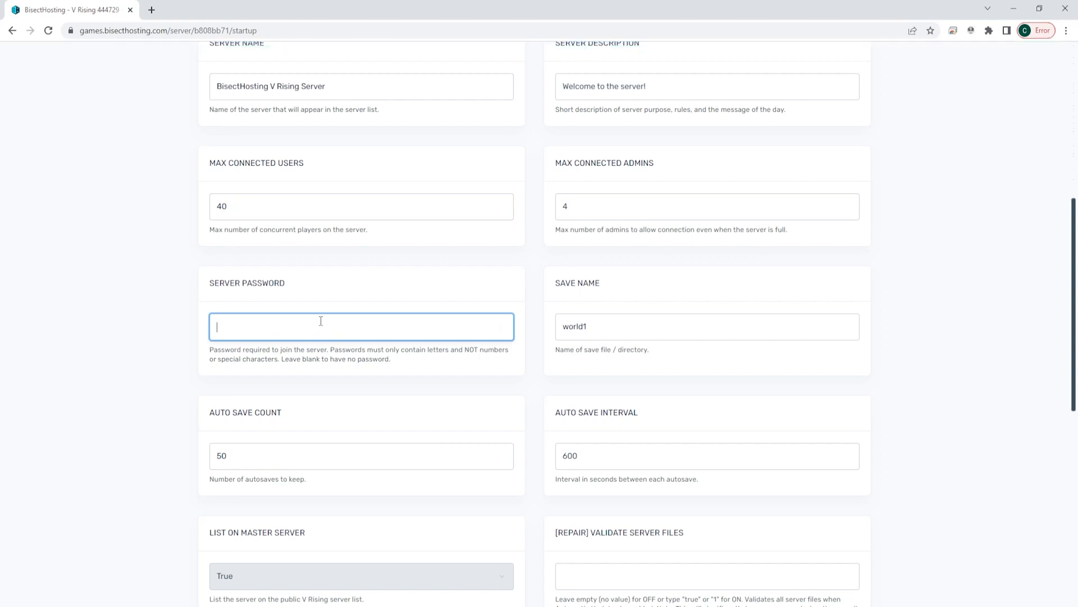
pyautogui.write('run')
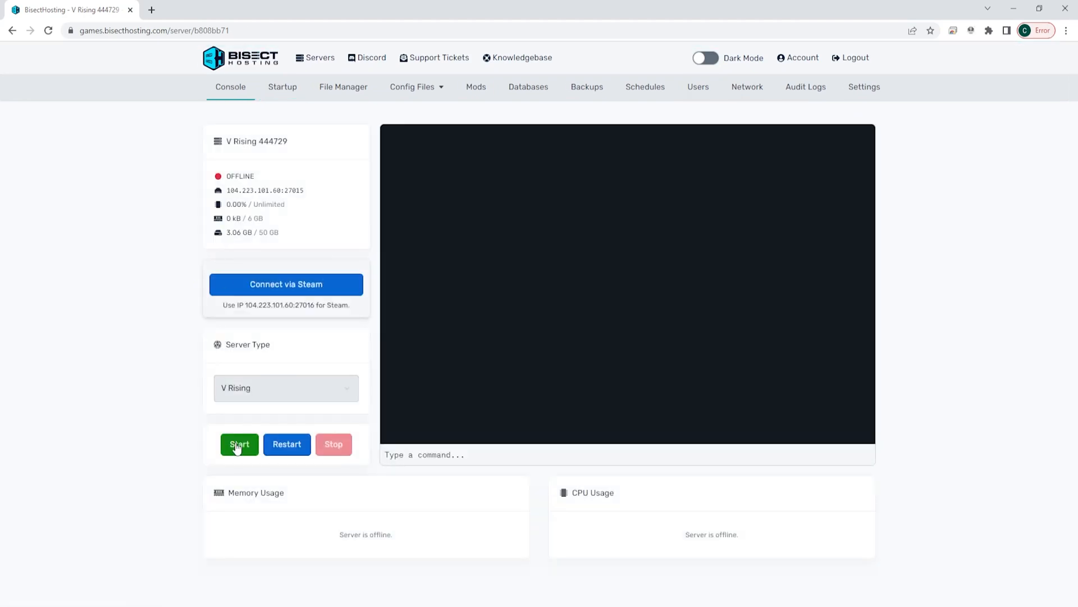
# Step: Start the V Rising server, then close the in-game character screen
pyautogui.click(238, 444)
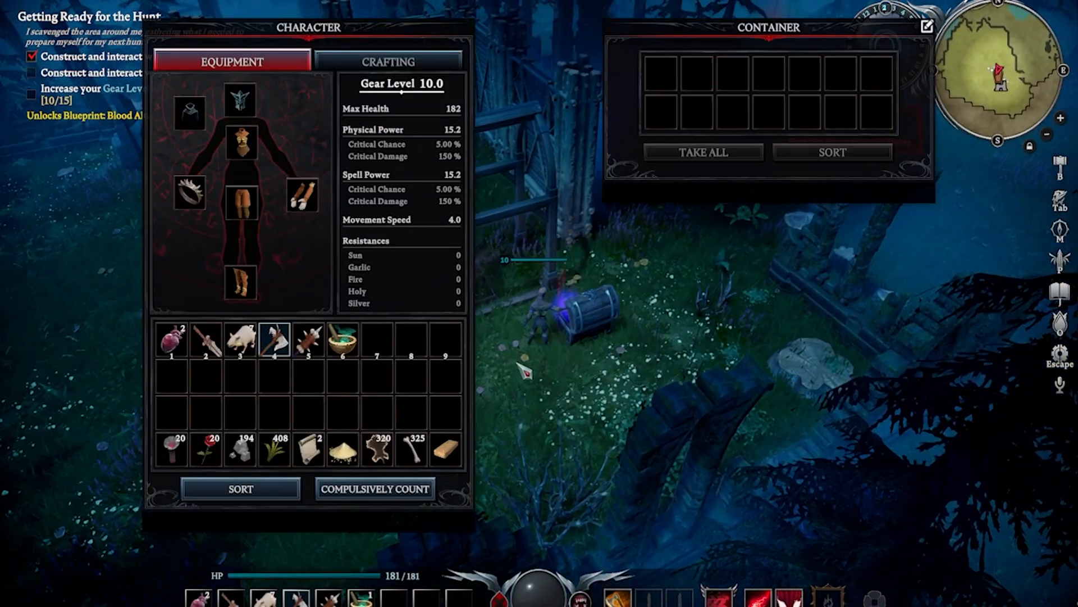
pyautogui.press('Escape')
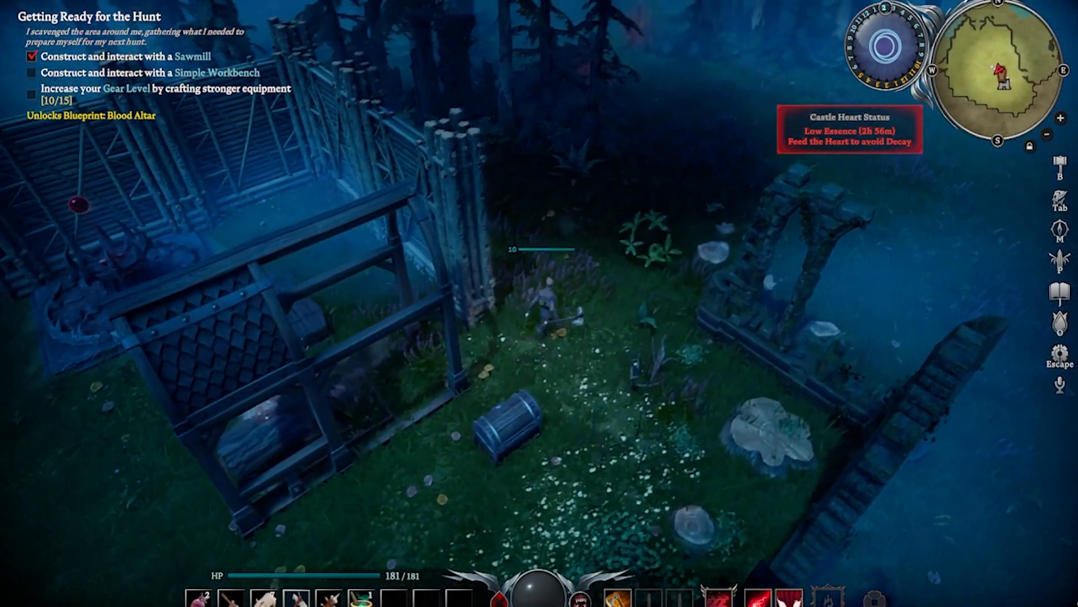